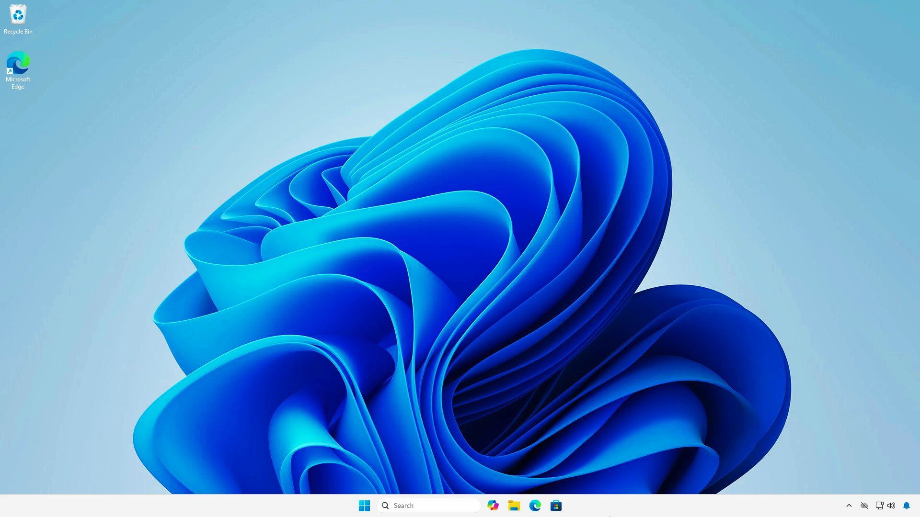
Search msinfo32, review BIOS Mode as UEFI and Secure Boot State Off, then minimize System Information.
{"action": "left_click", "coordinate": [364, 506]}
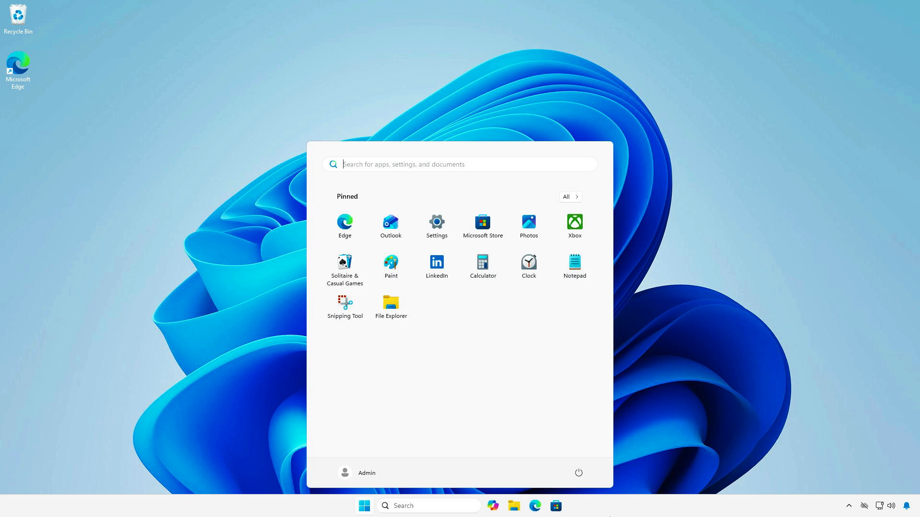
{"action": "type", "text": "msinfo3"}
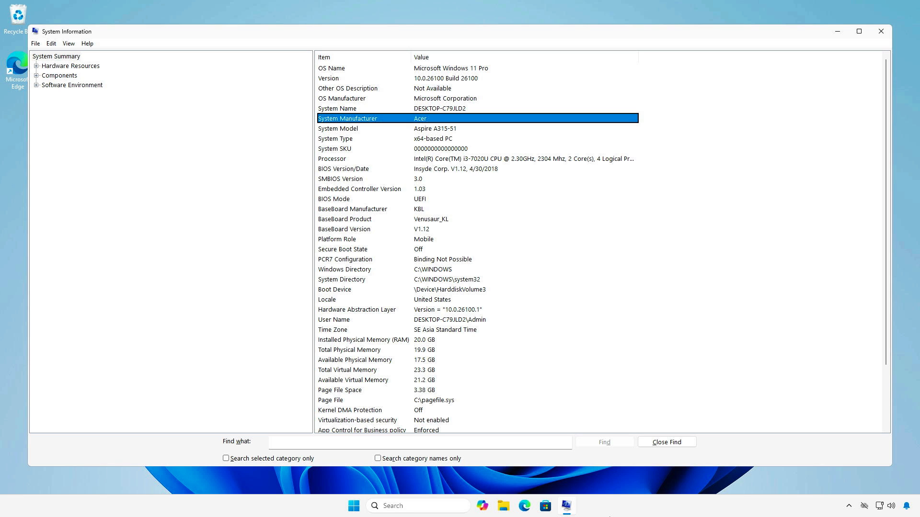
{"action": "left_click", "coordinate": [342, 249]}
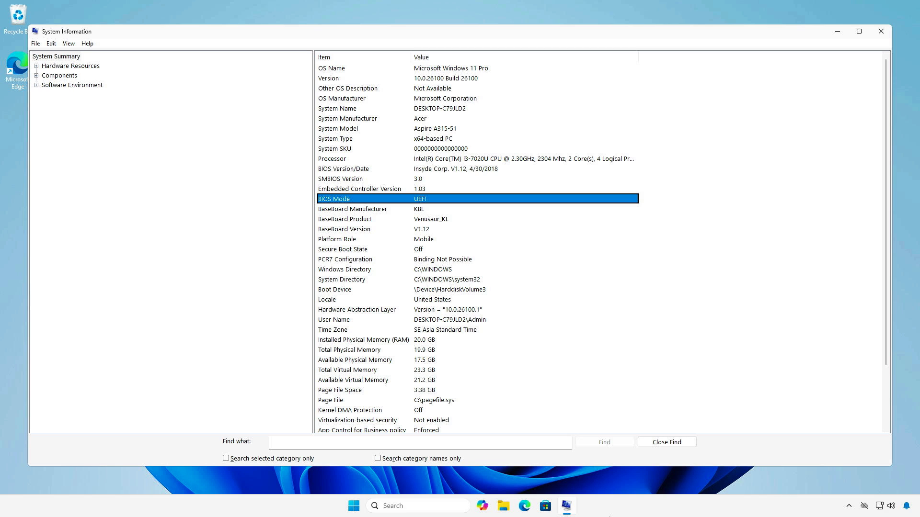
{"action": "left_click", "coordinate": [879, 31]}
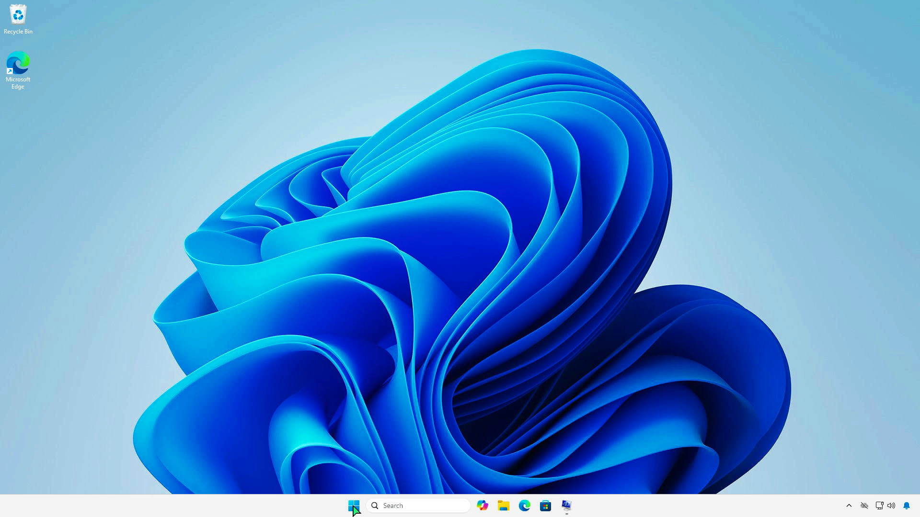
Restart the laptop from the Start quick menu so it boots into firmware setup.
{"action": "right_click", "coordinate": [354, 506]}
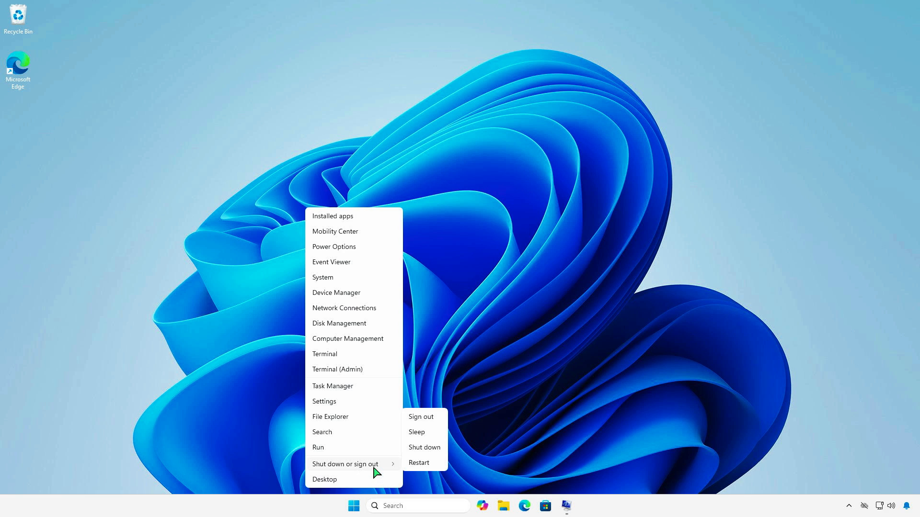
{"action": "left_click", "coordinate": [419, 462]}
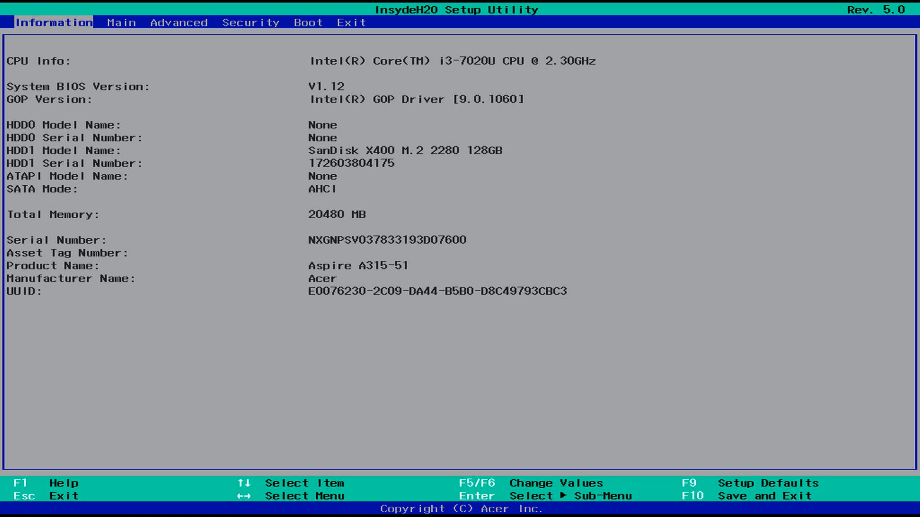
Move from the Information page through Main toward the Security page.
{"action": "left_click", "coordinate": [122, 22]}
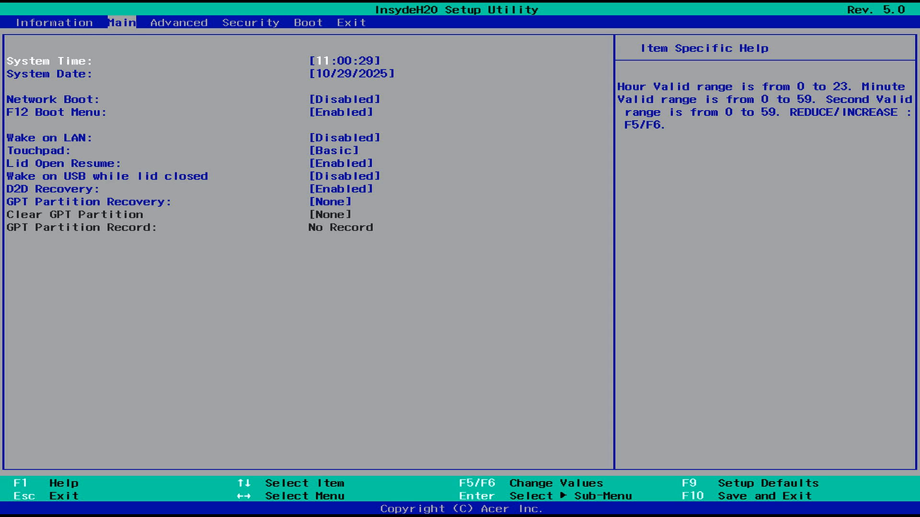
{"action": "left_click", "coordinate": [308, 22]}
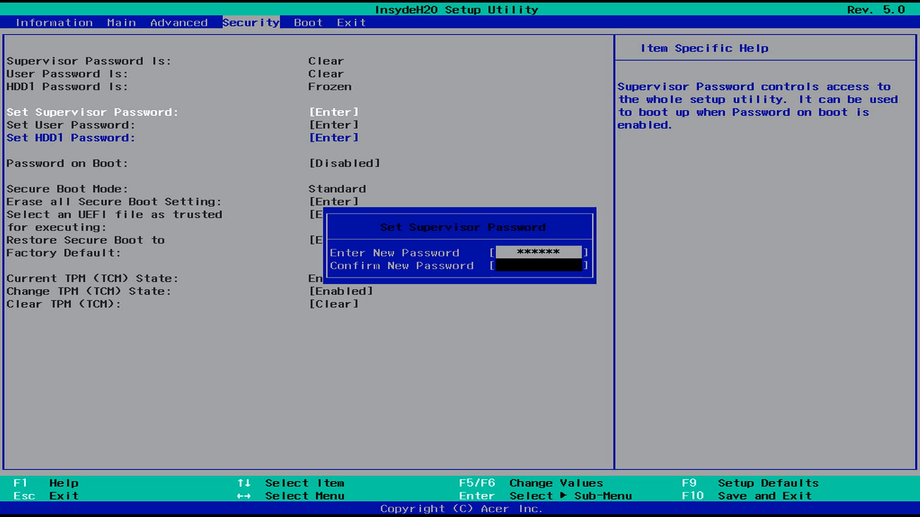
Enter and confirm the new supervisor password so its status reads Set, then reopen its settings.
{"action": "type", "text": "***"}
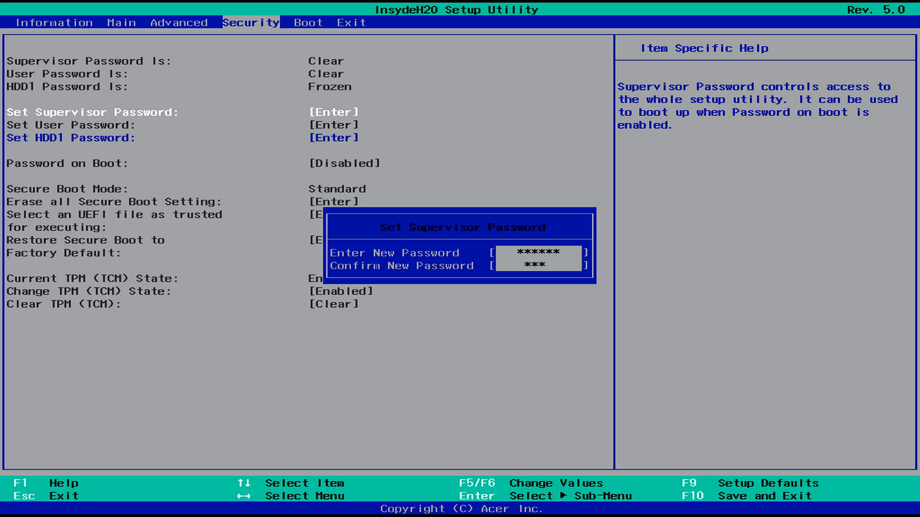
{"action": "key", "text": "Enter"}
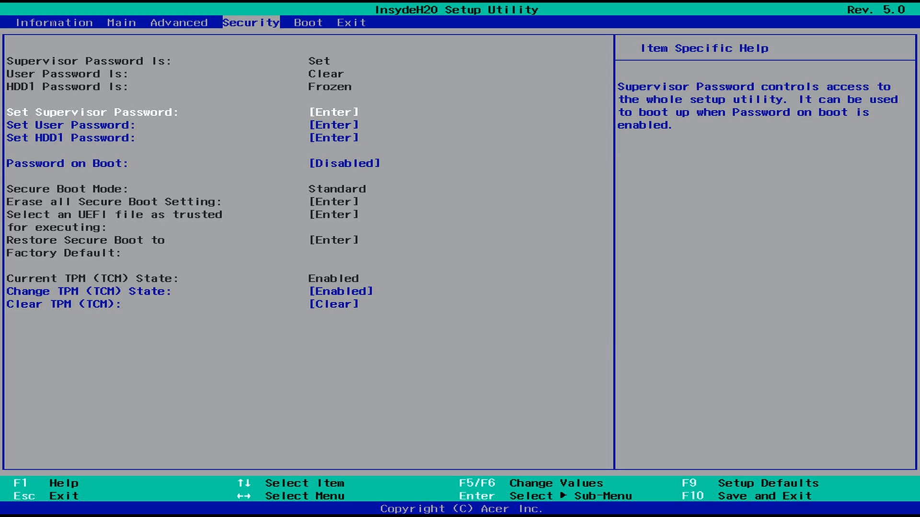
{"action": "left_click", "coordinate": [307, 22]}
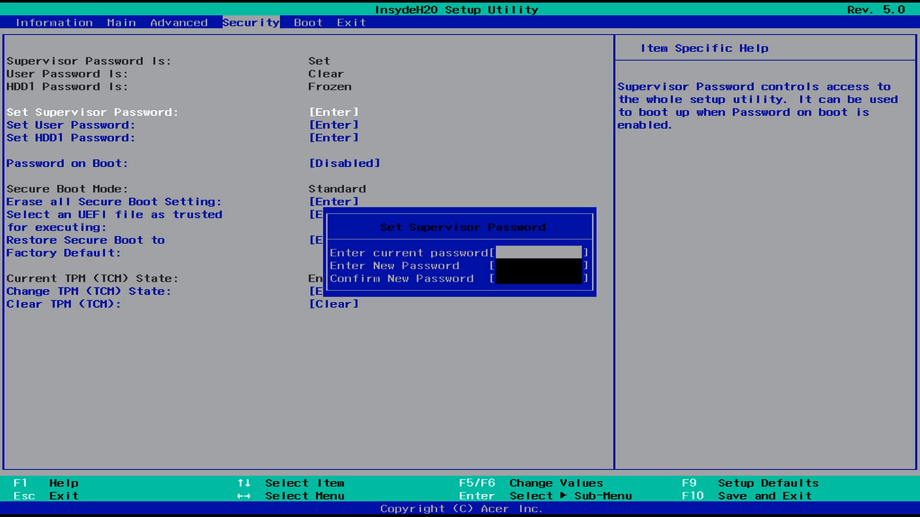
Submit the current password, leave Boot Mode UEFI with Secure Boot Enabled, and save with F10.
{"action": "type", "text": "***"}
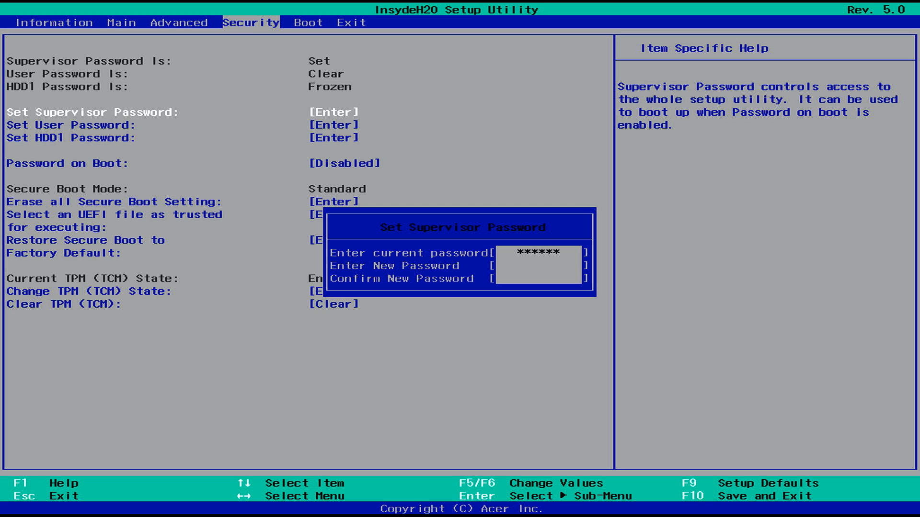
{"action": "key", "text": "Enter"}
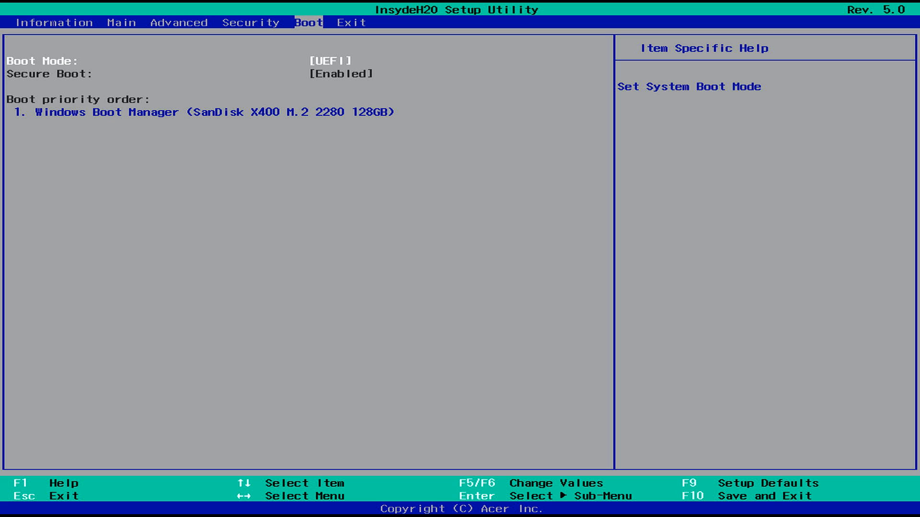
{"action": "key", "text": "F10"}
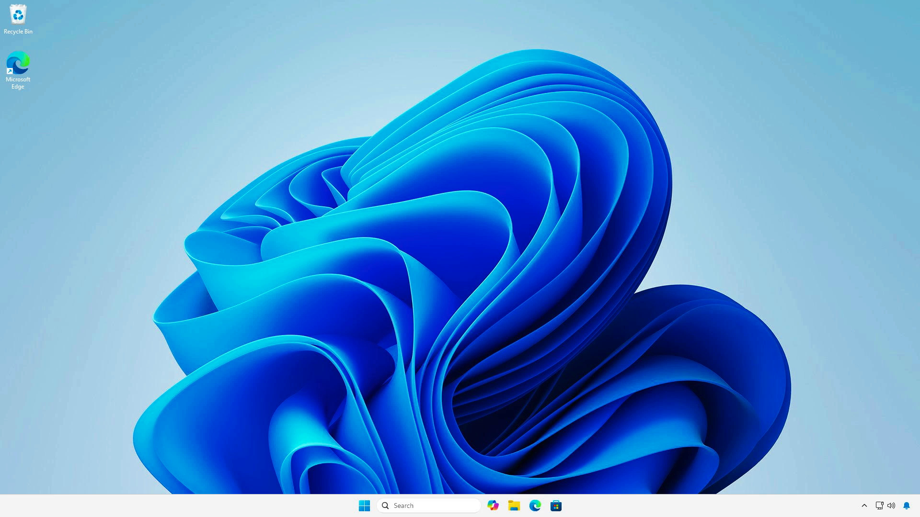
Start searching 'msi' from the Windows 11 desktop for the next check.
{"action": "type", "text": "msi"}
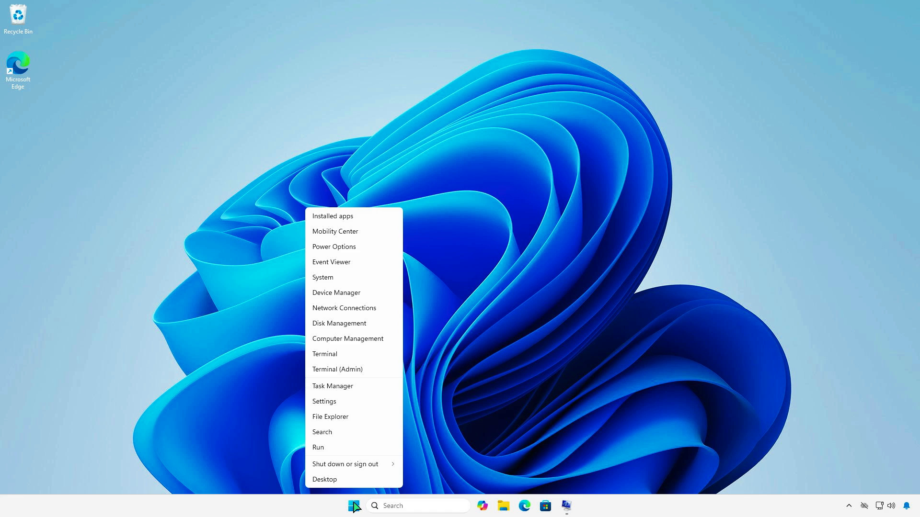
{"action": "mouse_move", "coordinate": [377, 377]}
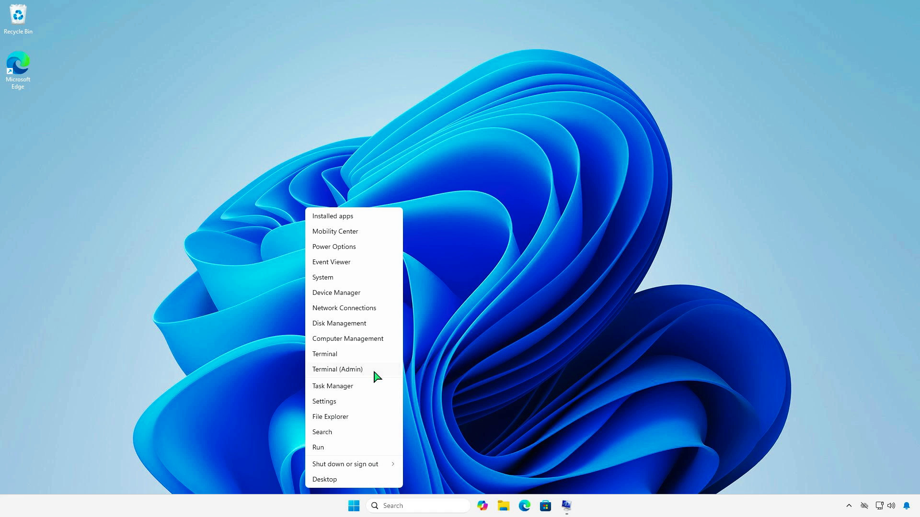
Run Get-Disk in an administrator terminal, showing the 119.24 GB disk as MBR.
{"action": "left_click", "coordinate": [337, 369]}
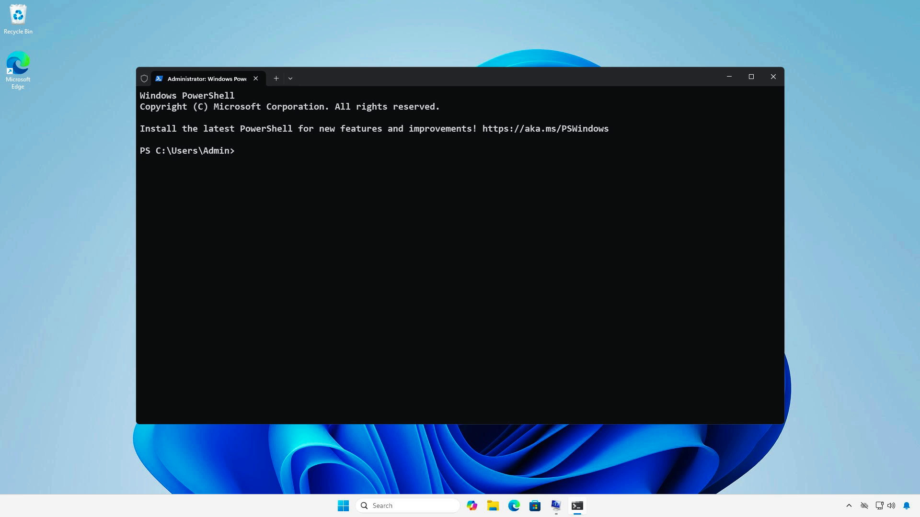
{"action": "type", "text": "get-disk"}
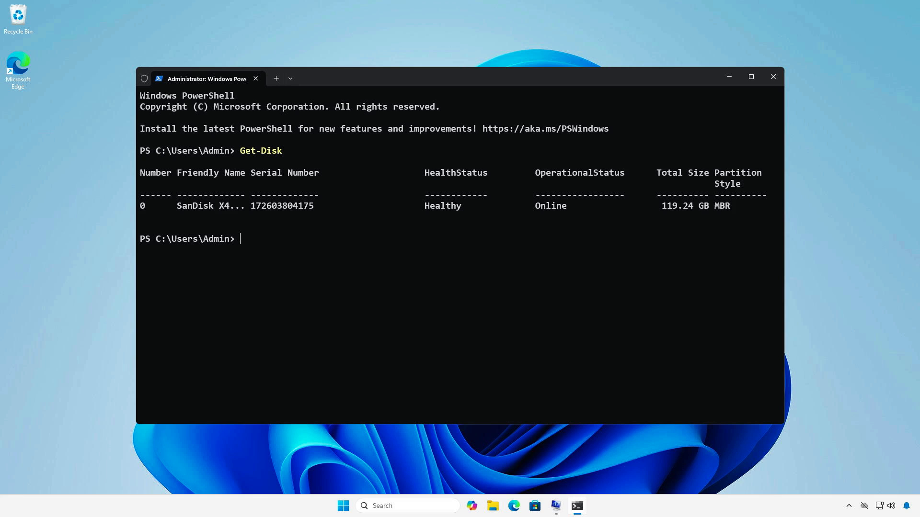
Run mbr2gpt /validate /allowFullOS on disk 0, then proceed to convert it to GPT.
{"action": "type", "text": "mb"}
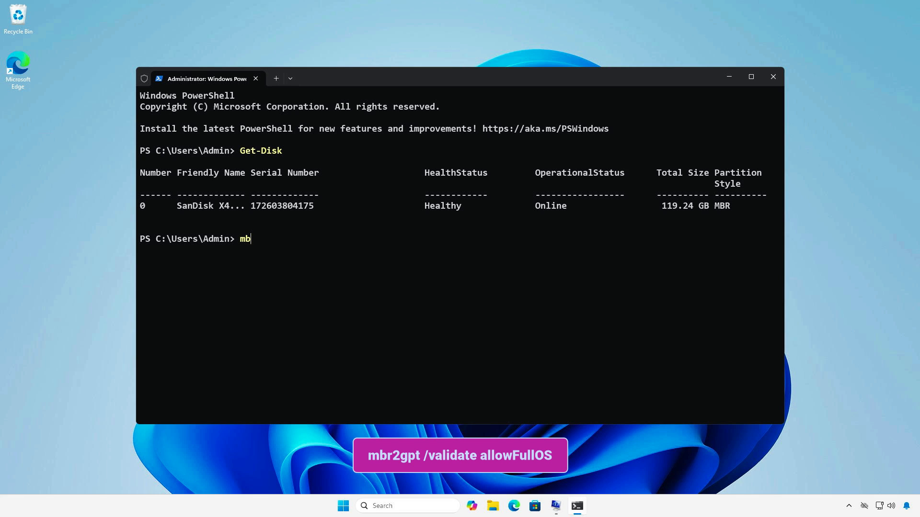
{"action": "type", "text": "r2gpt /vali"}
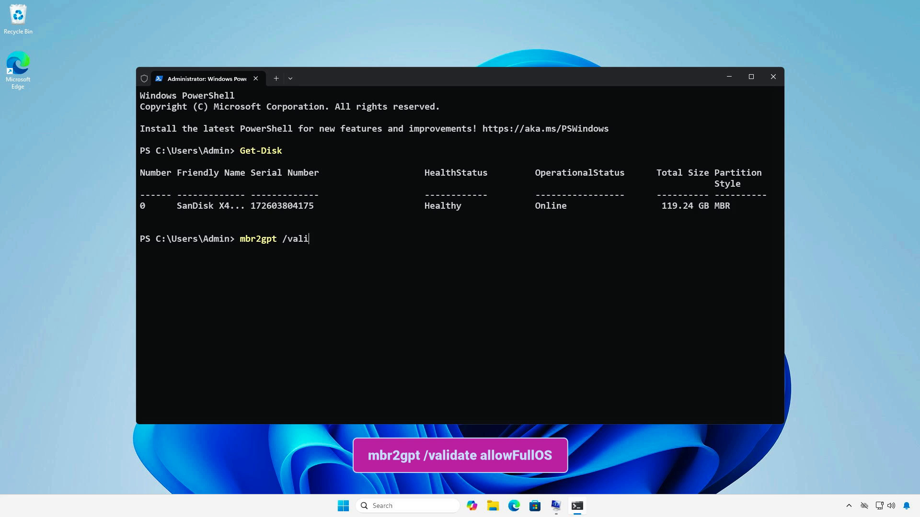
{"action": "type", "text": "date /allowF"}
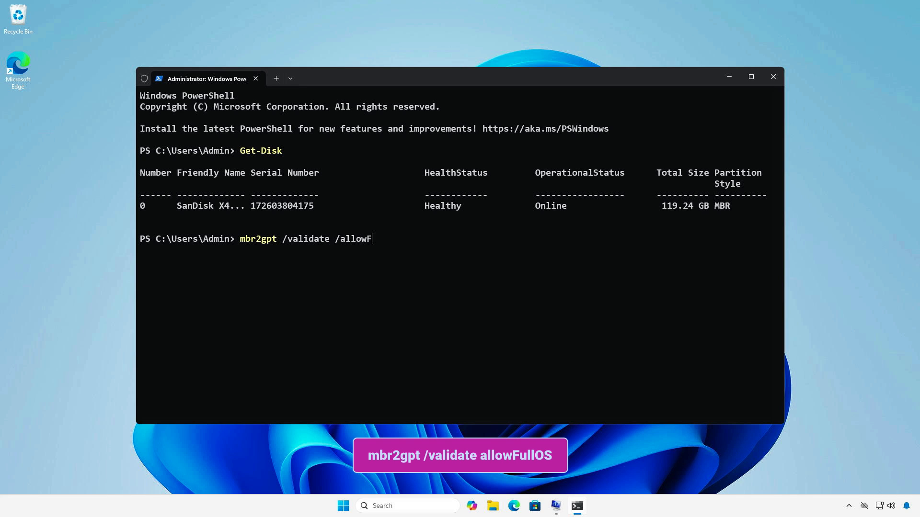
{"action": "type", "text": "ullOS"}
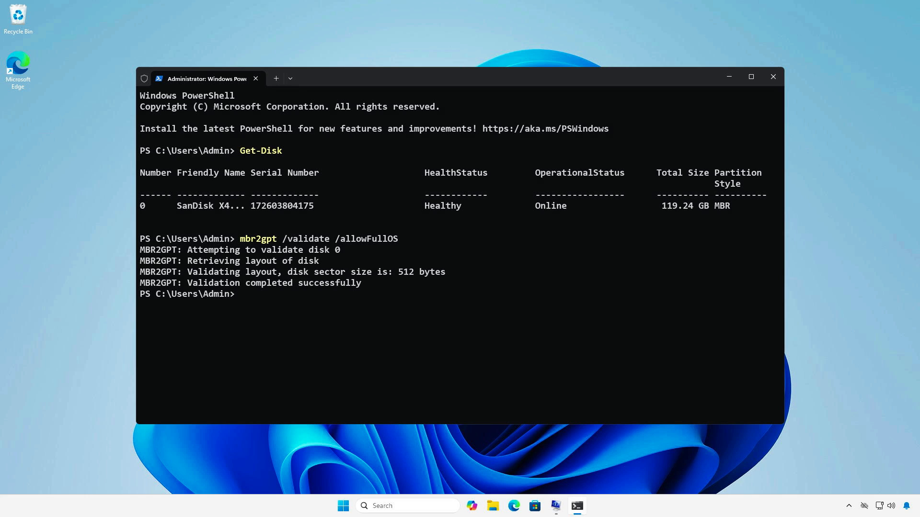
{"action": "key", "text": "Enter"}
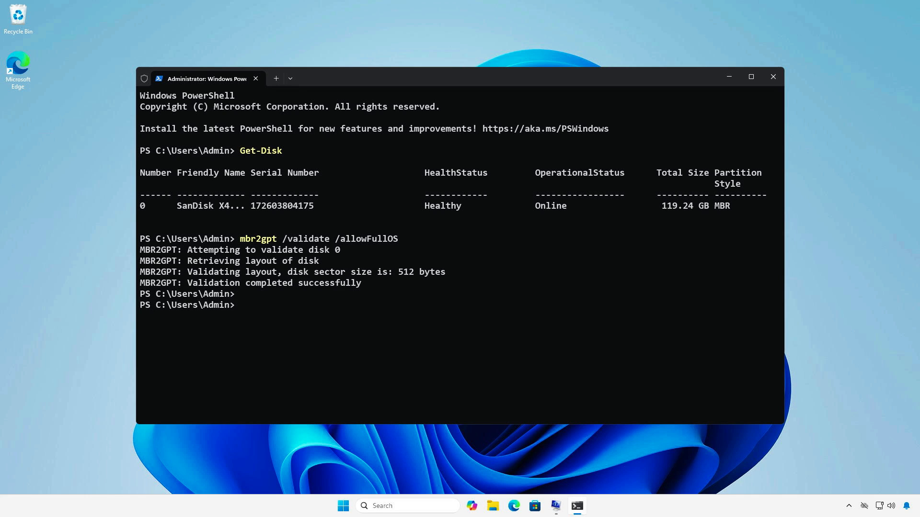
{"action": "type", "text": "mbr2gpt /validate /allowFullOS"}
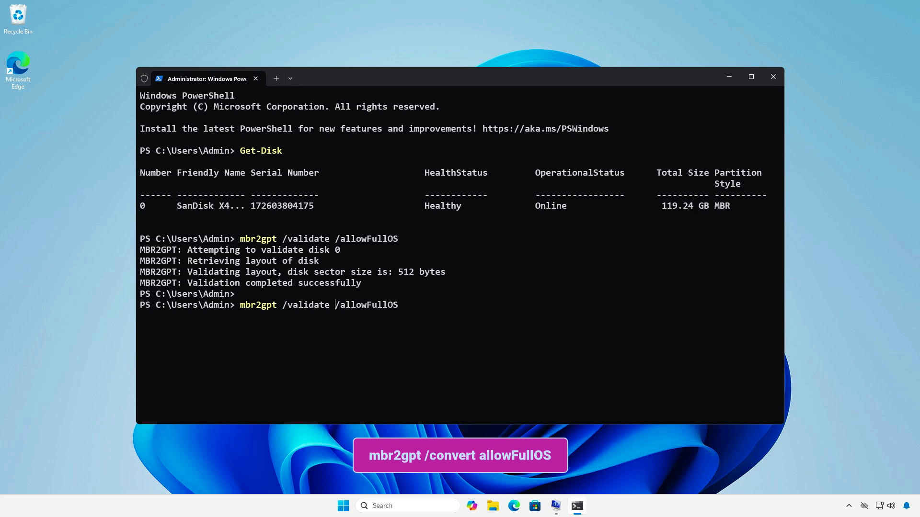
{"action": "type", "text": "validate"}
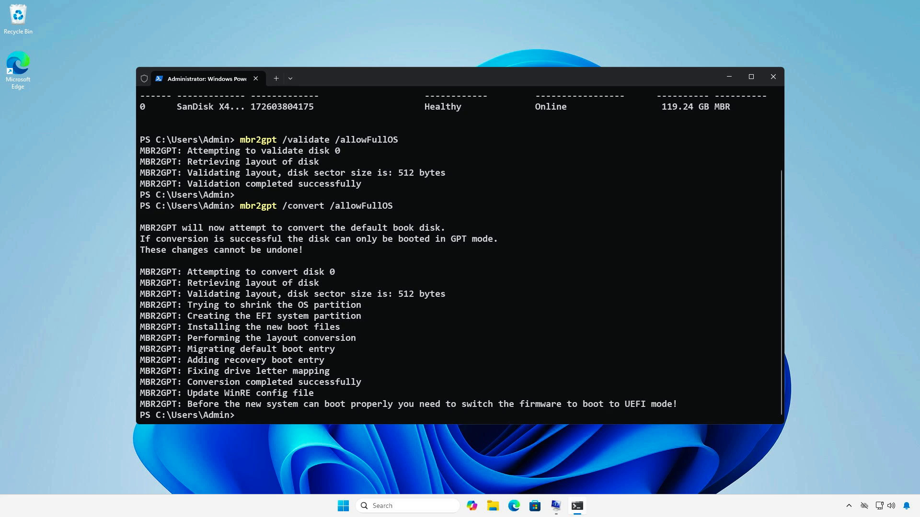
Rerun Get-Disk to confirm GPT partition style, then bring up the Start power options.
{"action": "type", "text": "get-"}
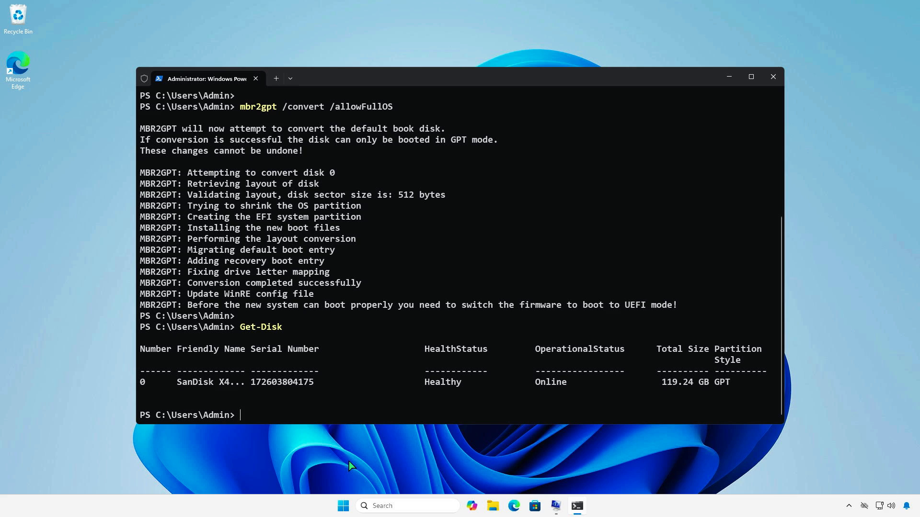
{"action": "left_click", "coordinate": [343, 506]}
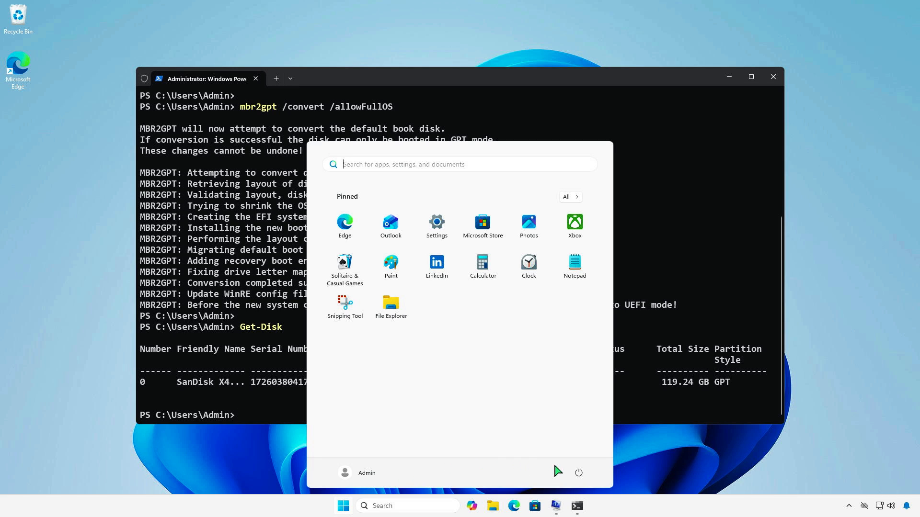
{"action": "left_click", "coordinate": [577, 473]}
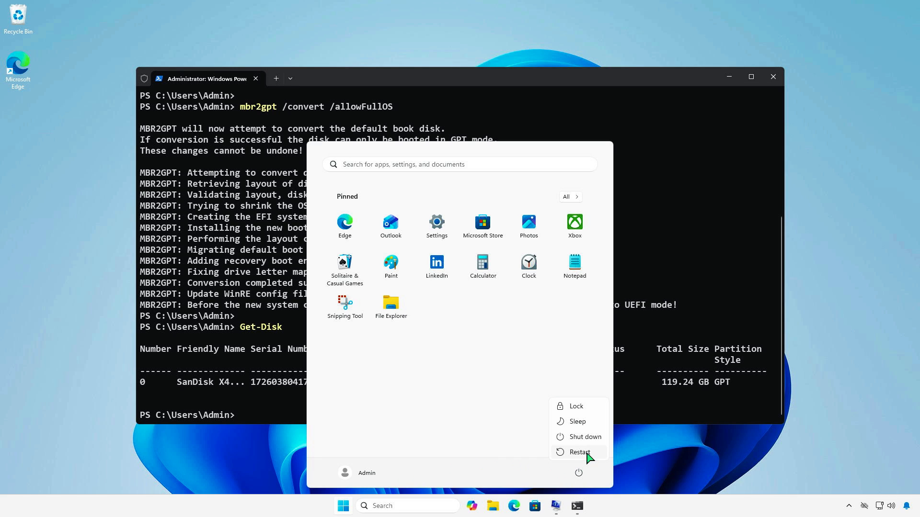
Restart into firmware setup, change Boot Mode from Legacy and acknowledge the reboot notice.
{"action": "left_click", "coordinate": [578, 451]}
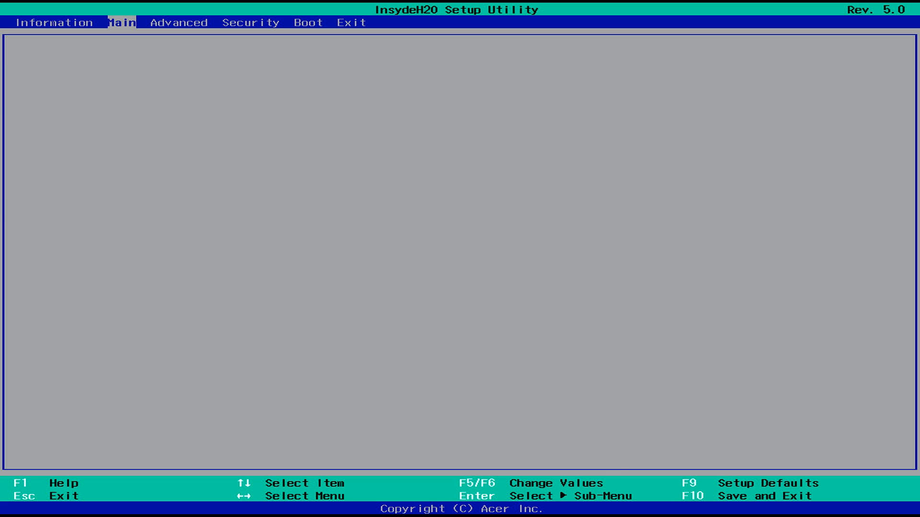
{"action": "left_click", "coordinate": [308, 22]}
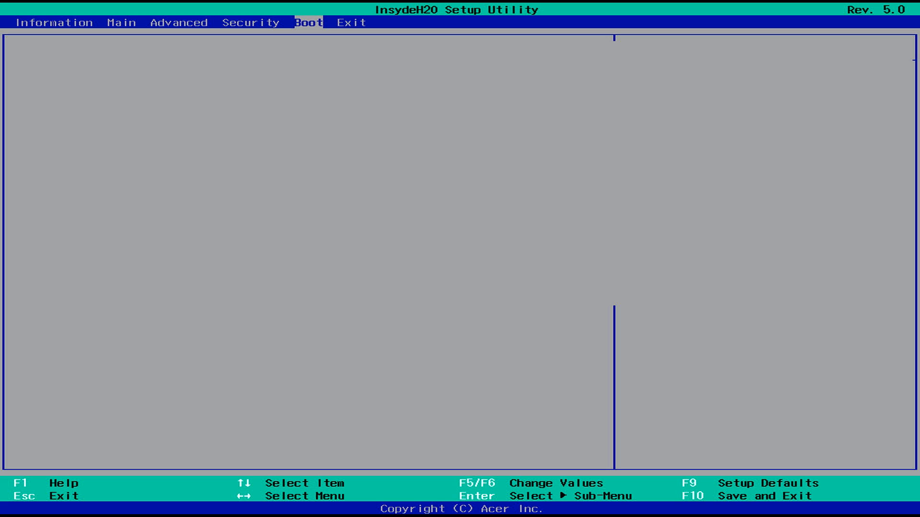
{"action": "left_click", "coordinate": [308, 23]}
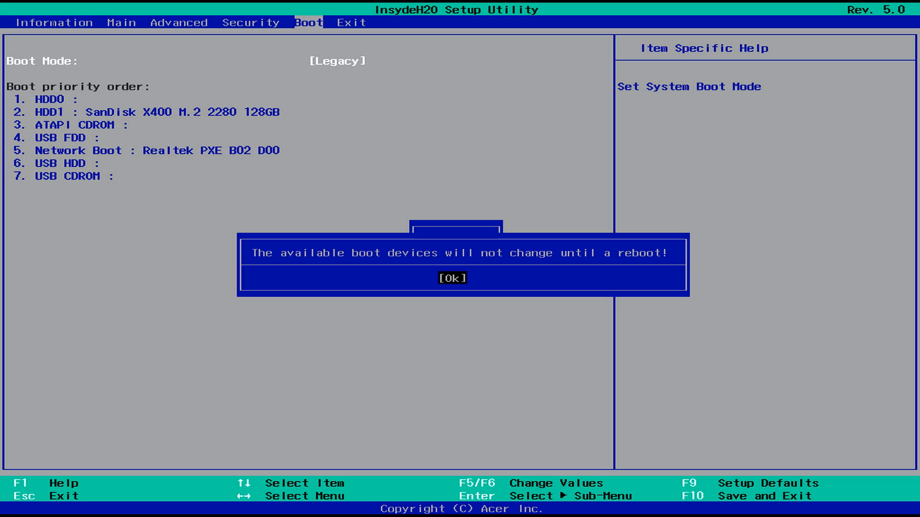
{"action": "left_click", "coordinate": [451, 278]}
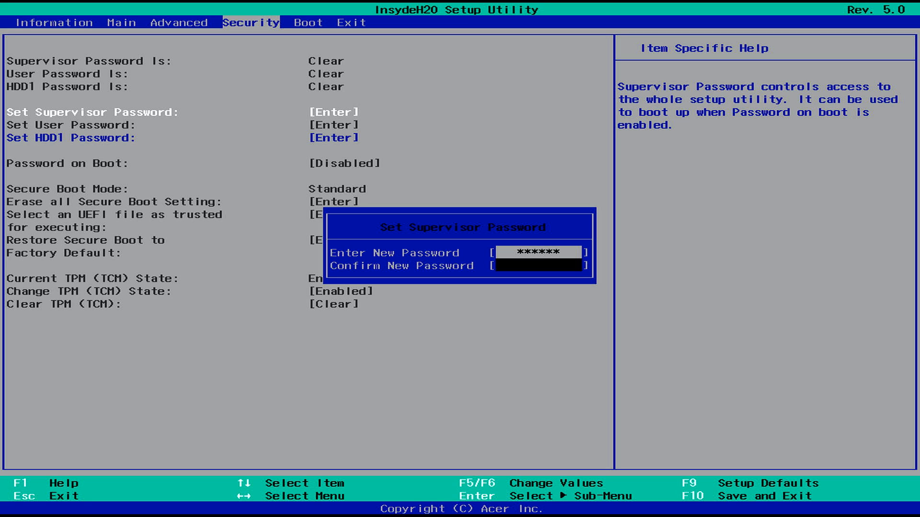
Confirm the new supervisor password and set Secure Boot to Enabled under UEFI boot mode.
{"action": "type", "text": "***"}
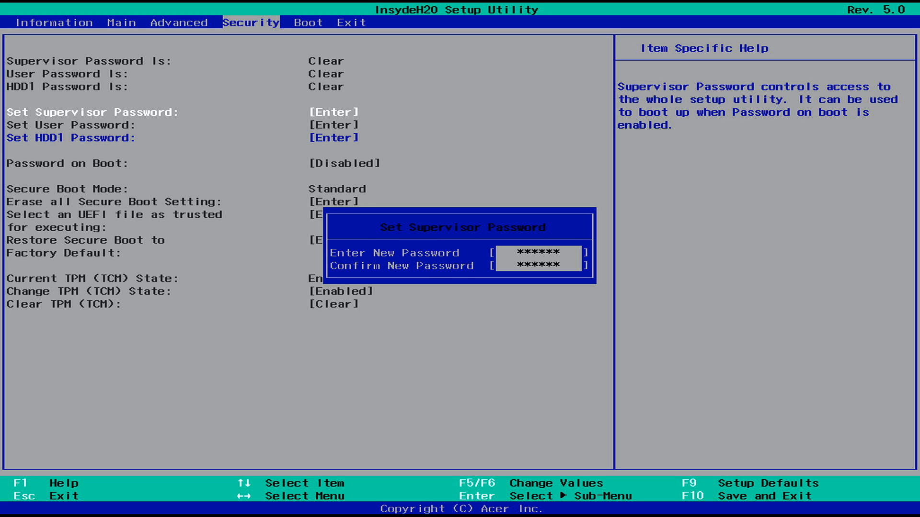
{"action": "key", "text": "Enter"}
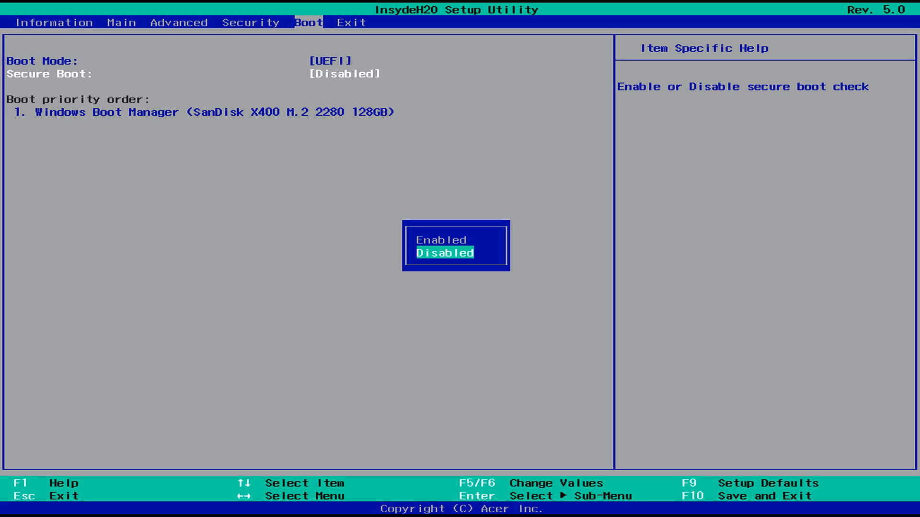
{"action": "key", "text": "Up"}
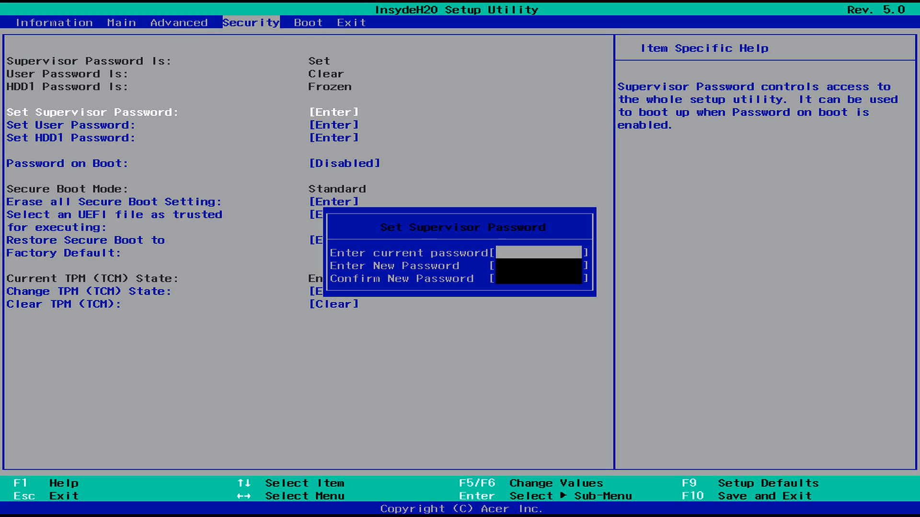
Clear the supervisor password, keep Secure Boot enabled, and save with F10 to restart into Windows.
{"action": "type", "text": "*****"}
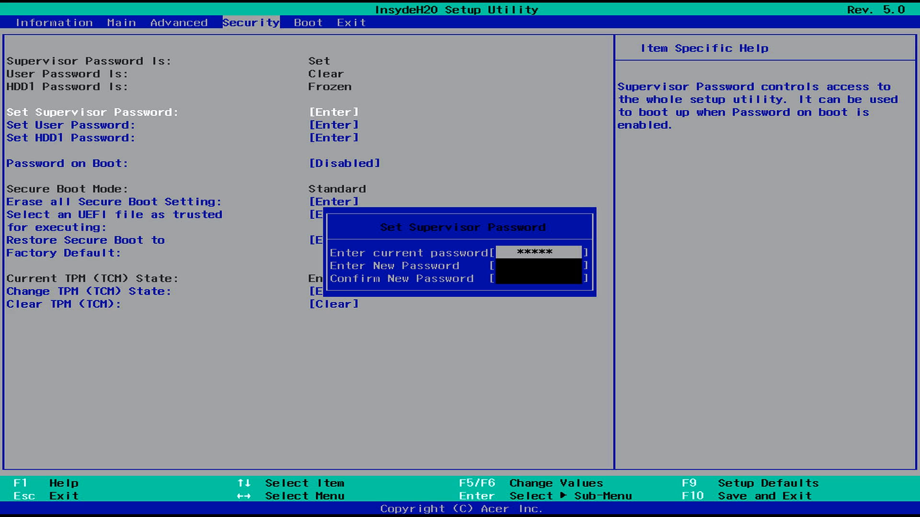
{"action": "type", "text": "*"}
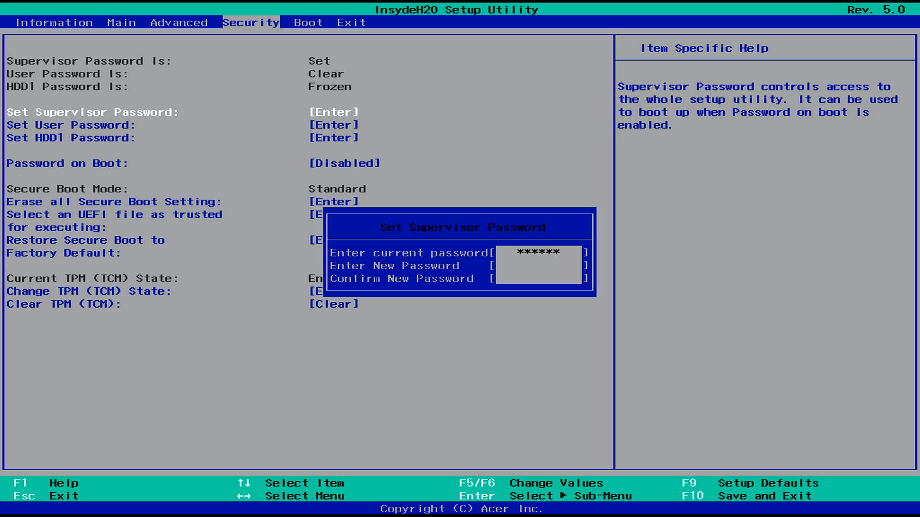
{"action": "key", "text": "Enter"}
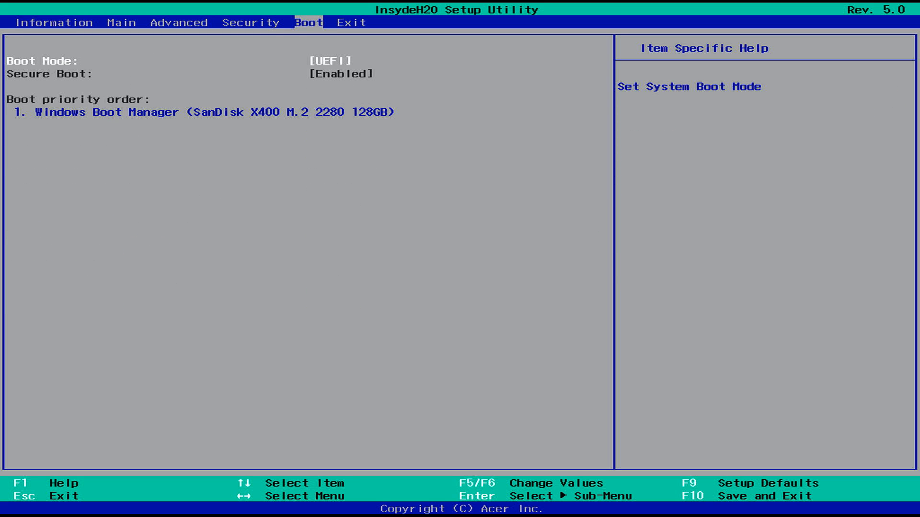
{"action": "key", "text": "F10"}
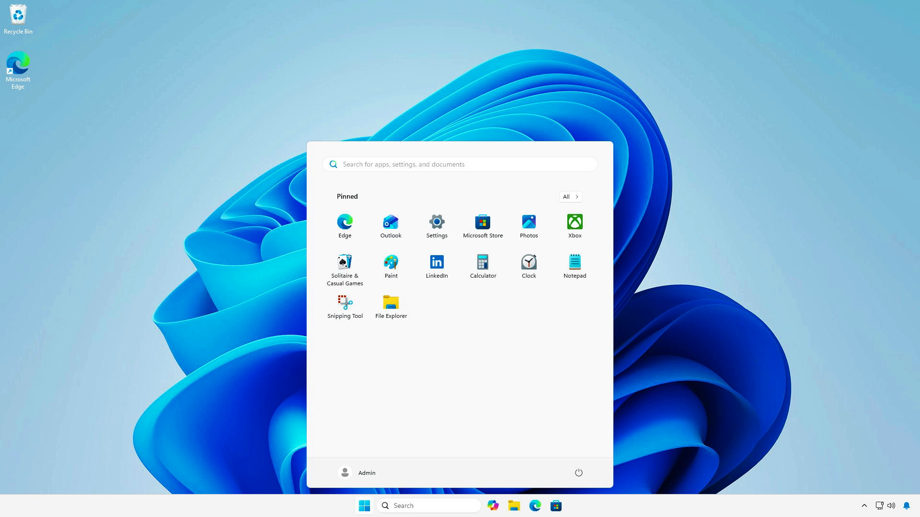
Launch System Information via msinfo32 and confirm BIOS Mode UEFI with Secure Boot State On.
{"action": "type", "text": "msinfo32"}
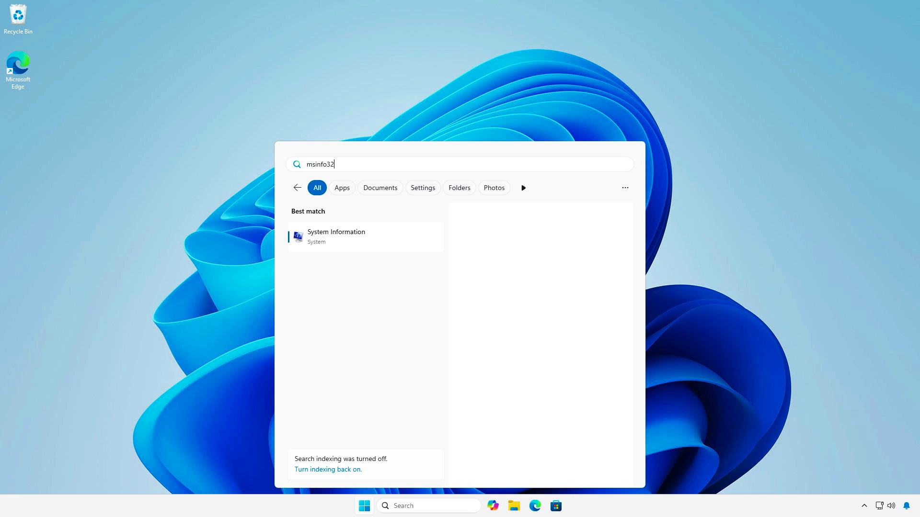
{"action": "left_click", "coordinate": [335, 237]}
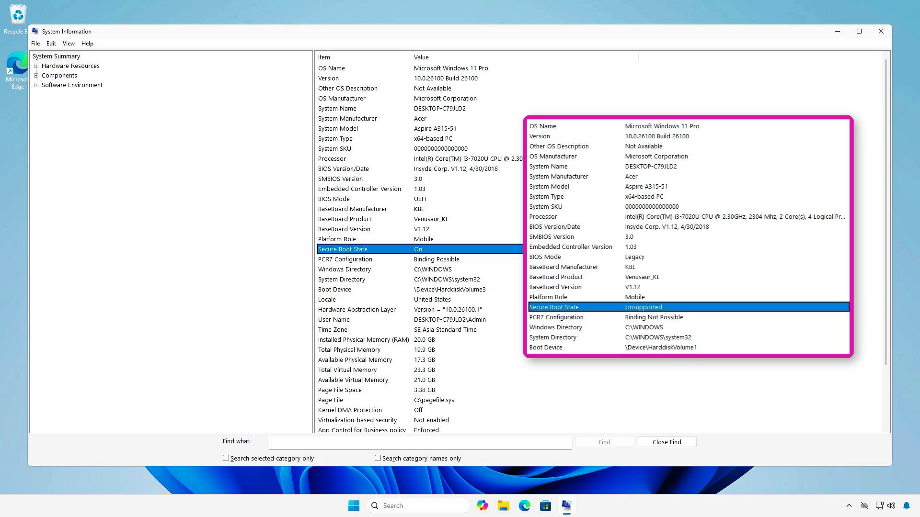
{"action": "left_click", "coordinate": [362, 199]}
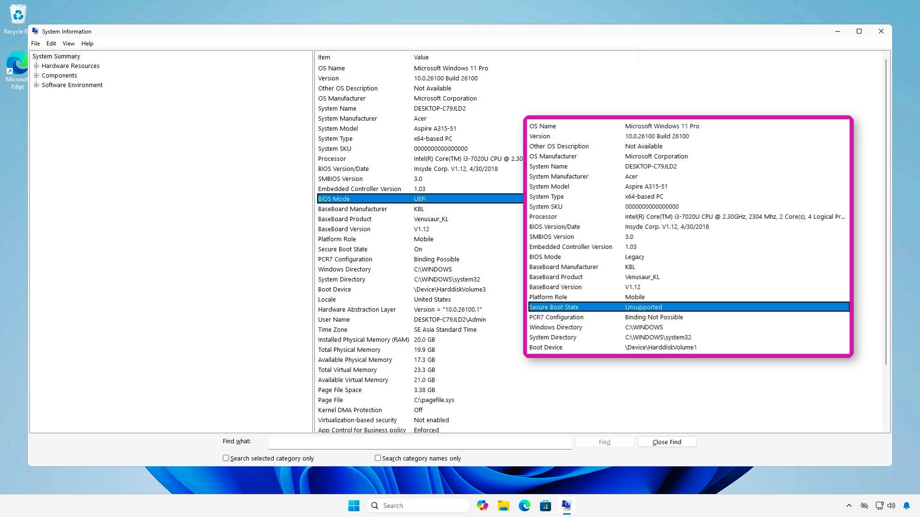